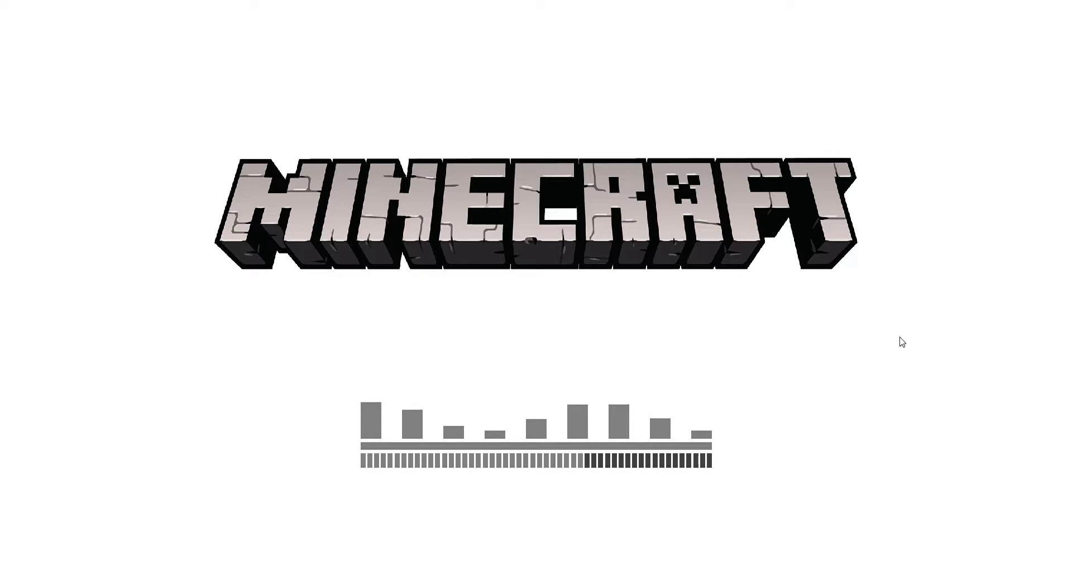
{"action": "mouse_move", "coordinate": [881, 388]}
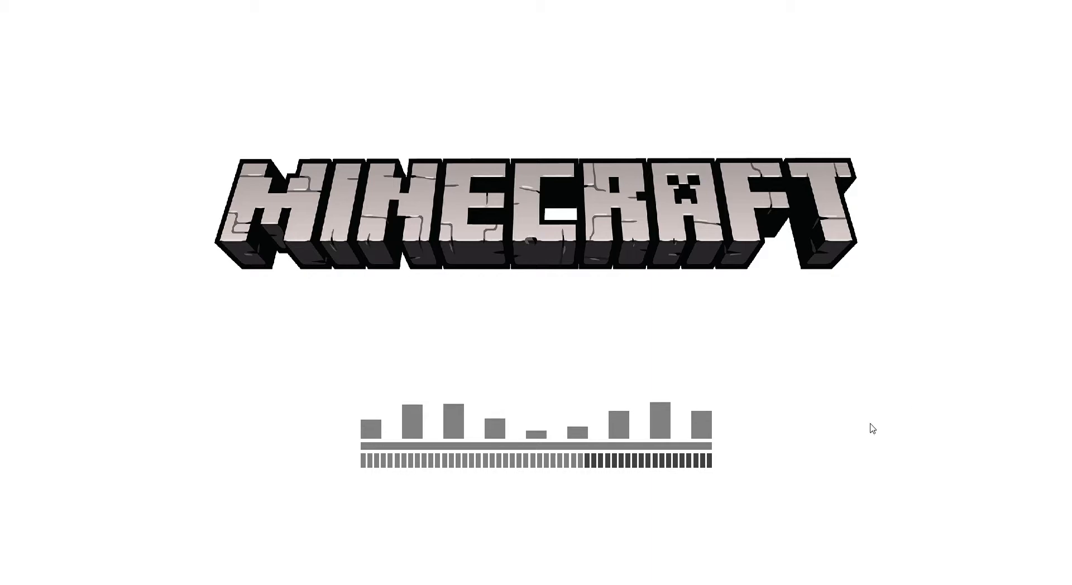
{"action": "mouse_move", "coordinate": [922, 398]}
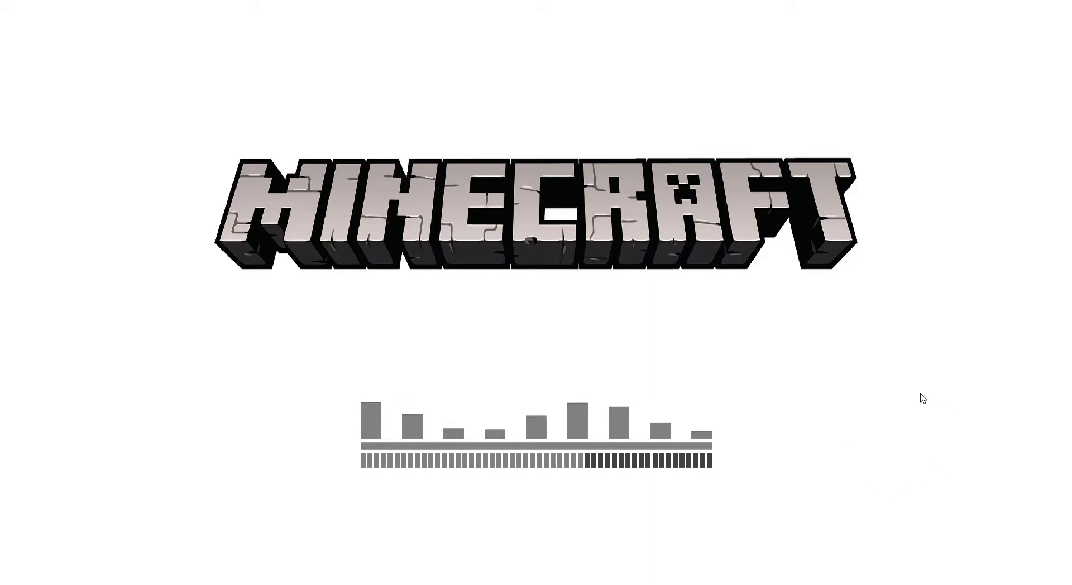
{"action": "mouse_move", "coordinate": [746, 351]}
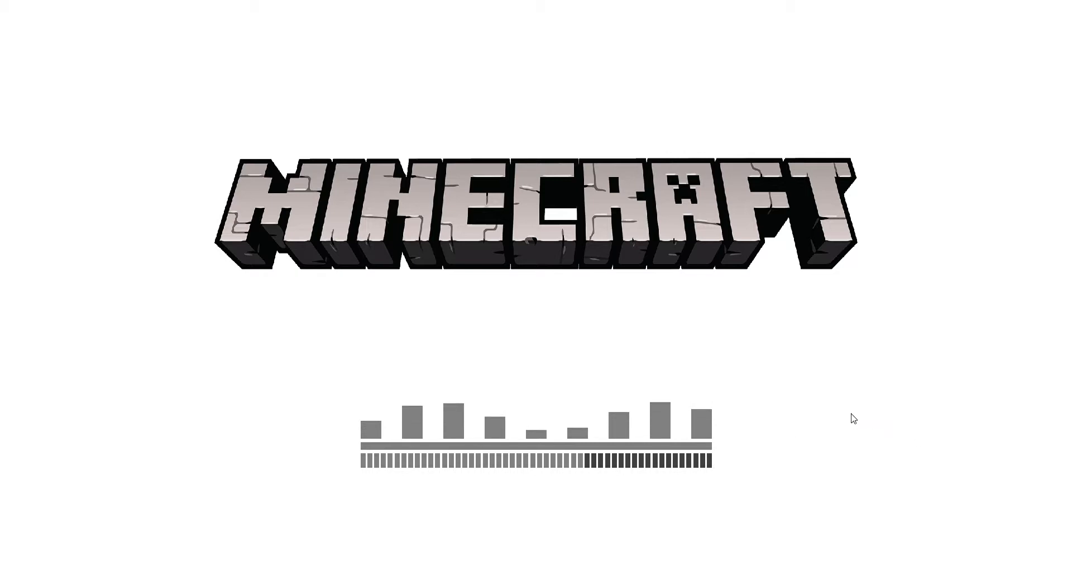
{"action": "mouse_move", "coordinate": [891, 306]}
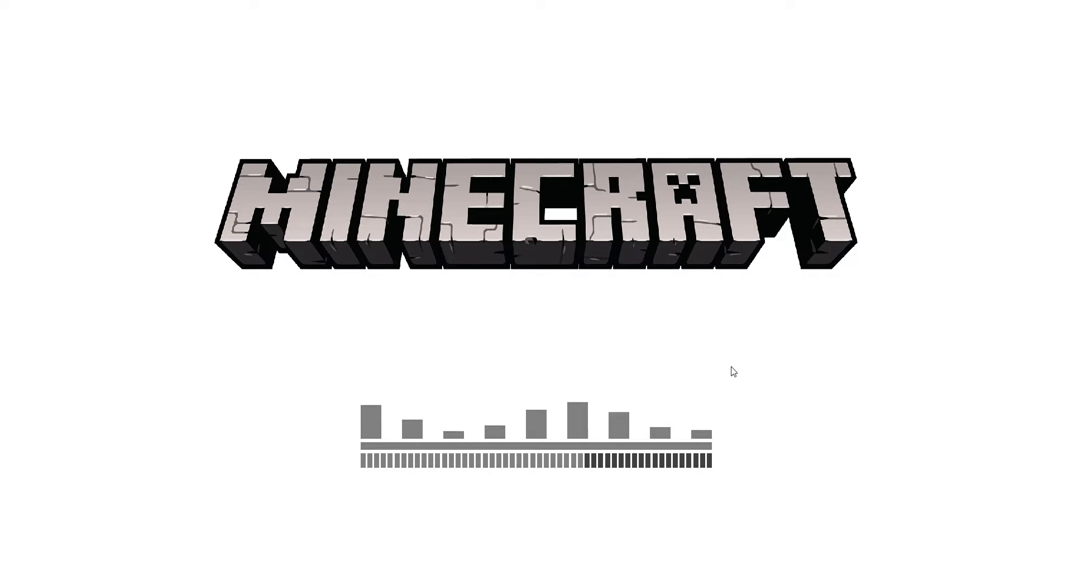
{"action": "mouse_move", "coordinate": [723, 381]}
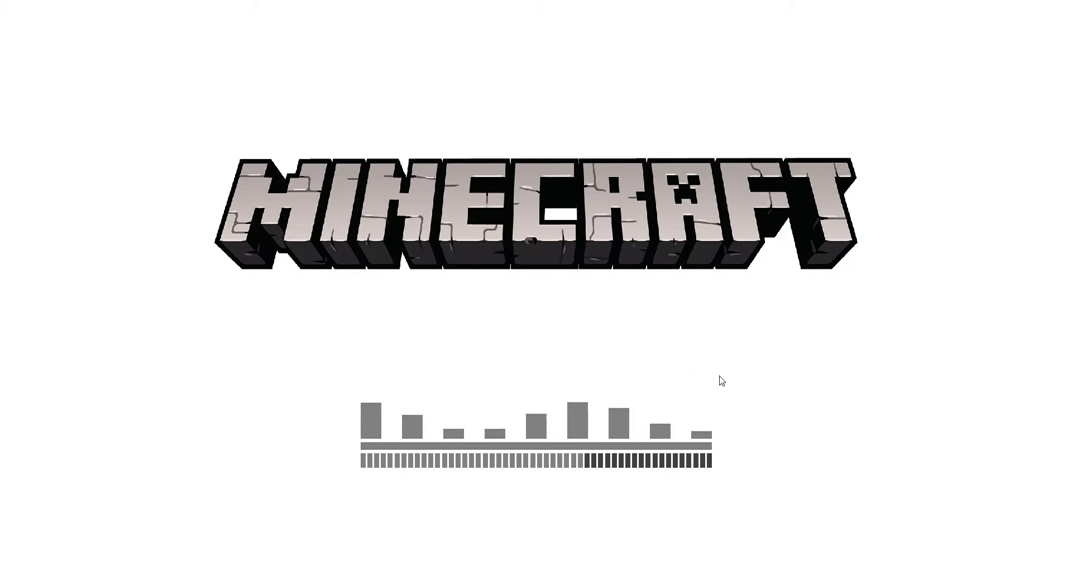
{"action": "mouse_move", "coordinate": [735, 369]}
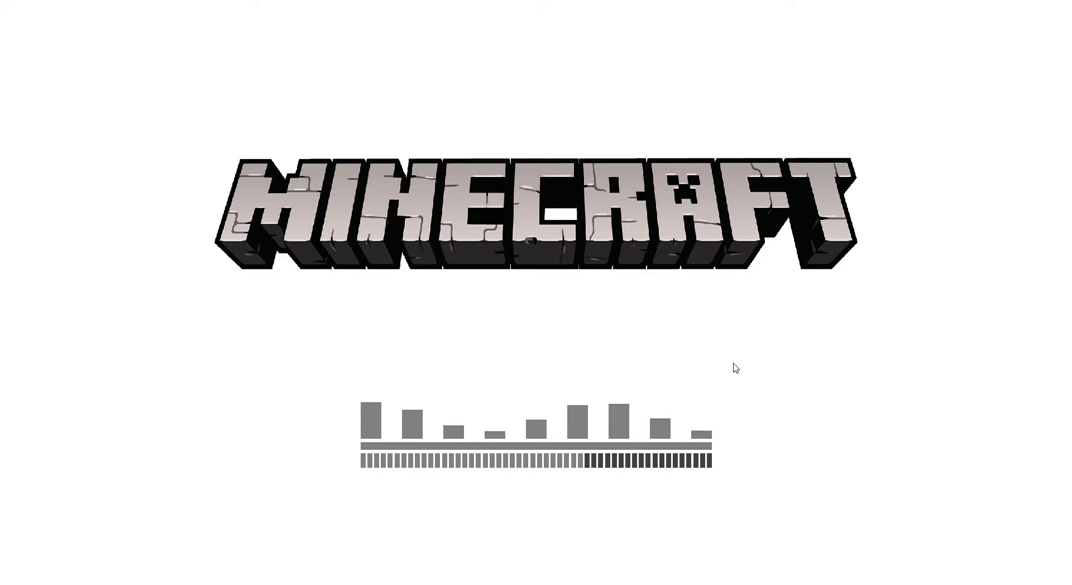
{"action": "mouse_move", "coordinate": [842, 369]}
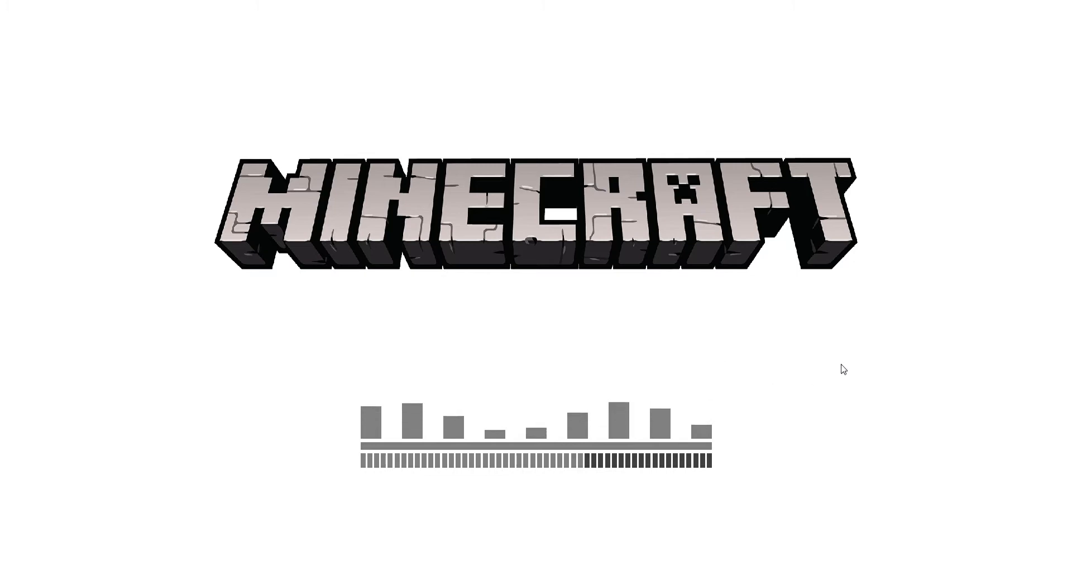
{"action": "mouse_move", "coordinate": [785, 364]}
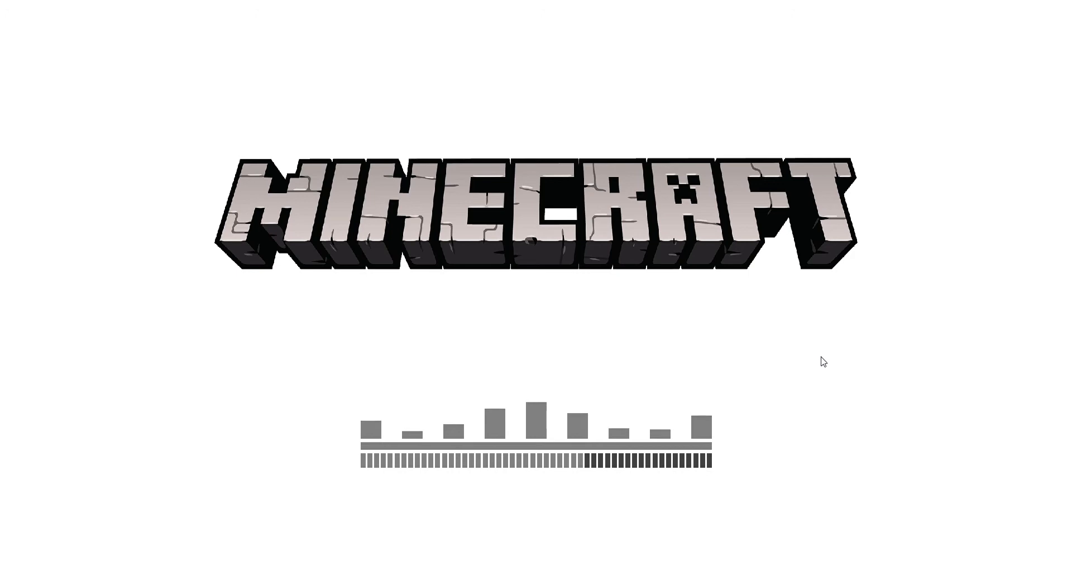
{"action": "mouse_move", "coordinate": [893, 284]}
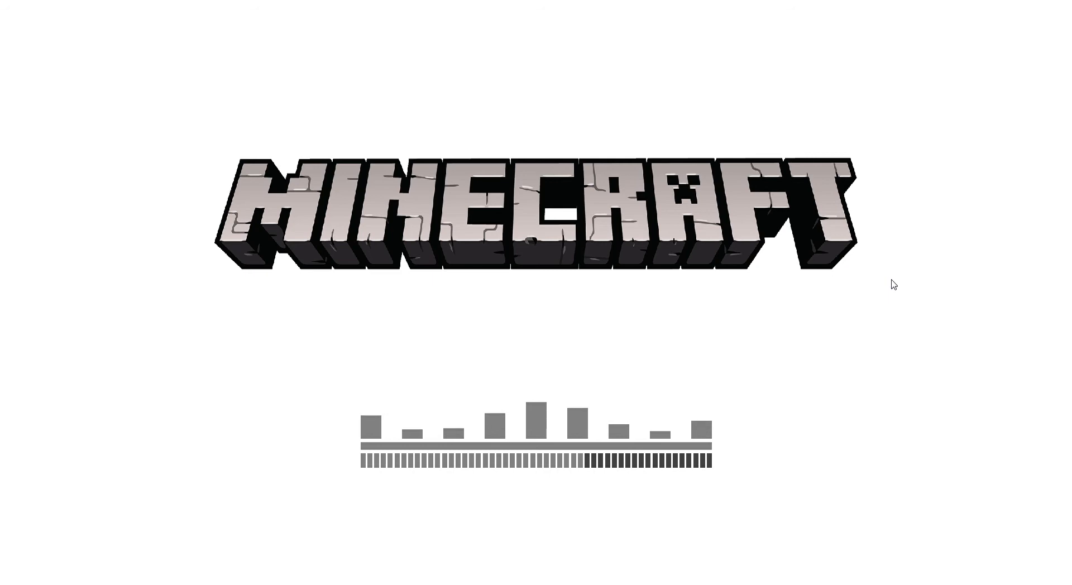
{"action": "mouse_move", "coordinate": [997, 63]}
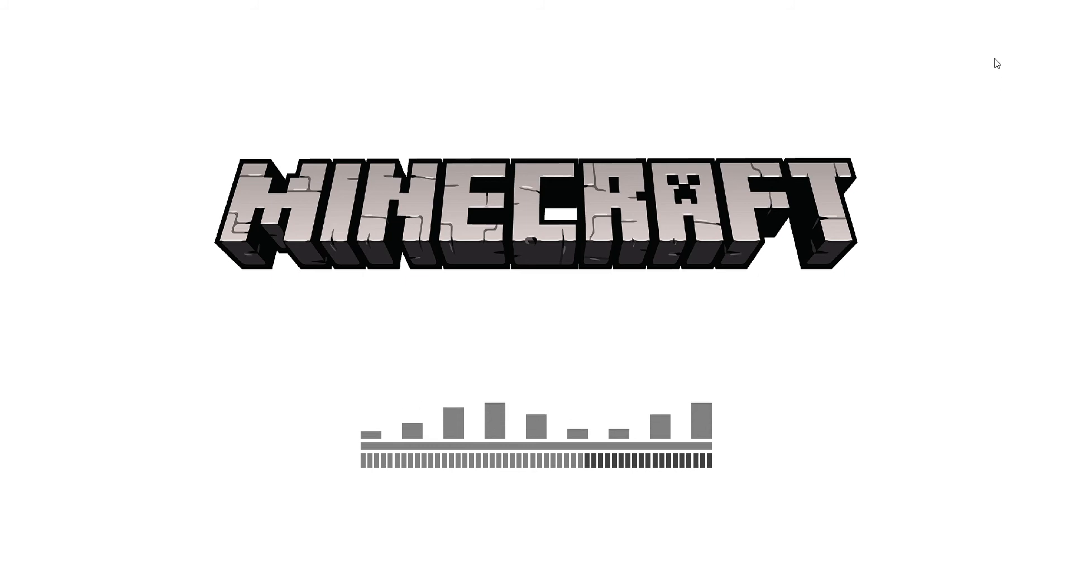